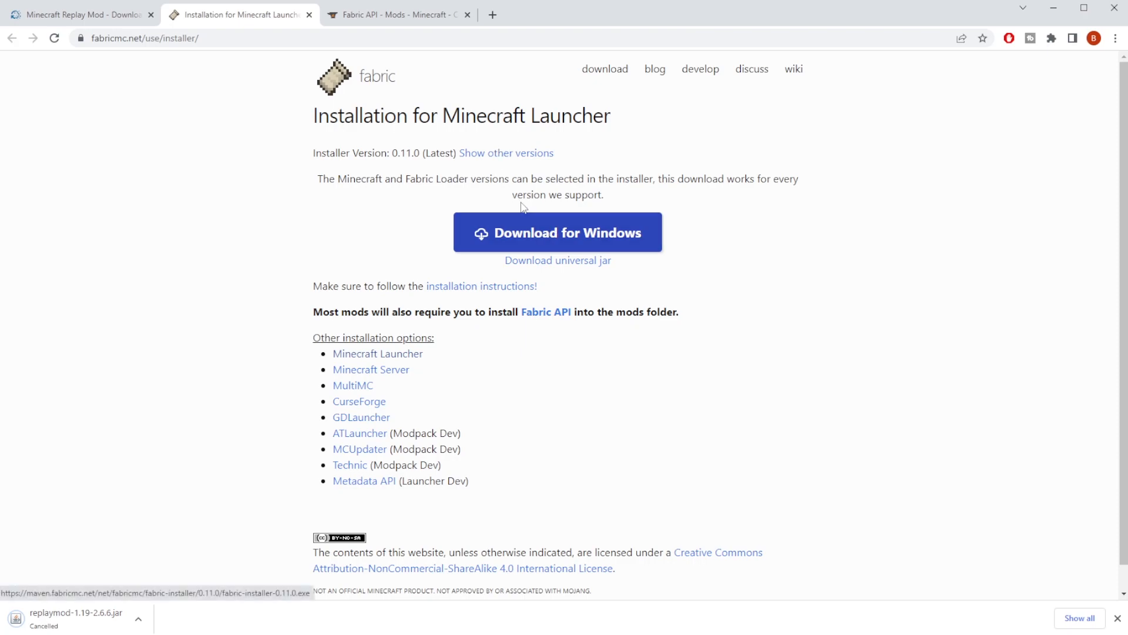
# - Download the Fabric installer for Windows (fabric-installer-0.11.0.exe) from fabricmc.net
pyautogui.click(499, 257)
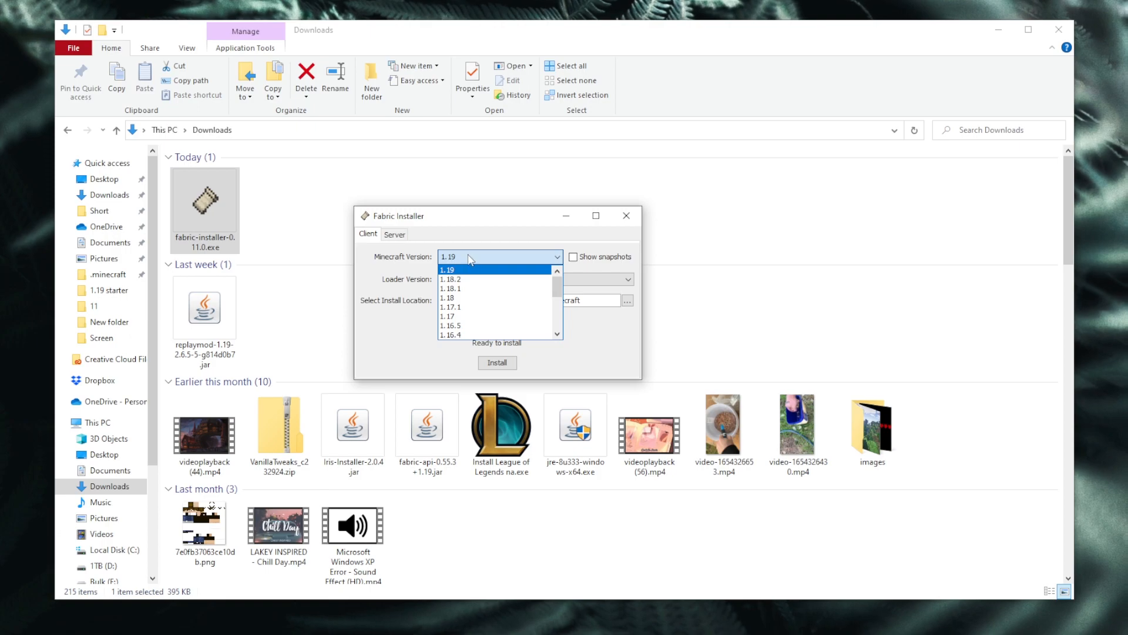
# - Choose Minecraft 1.19 as the client install version, then leave the installer
pyautogui.click(625, 216)
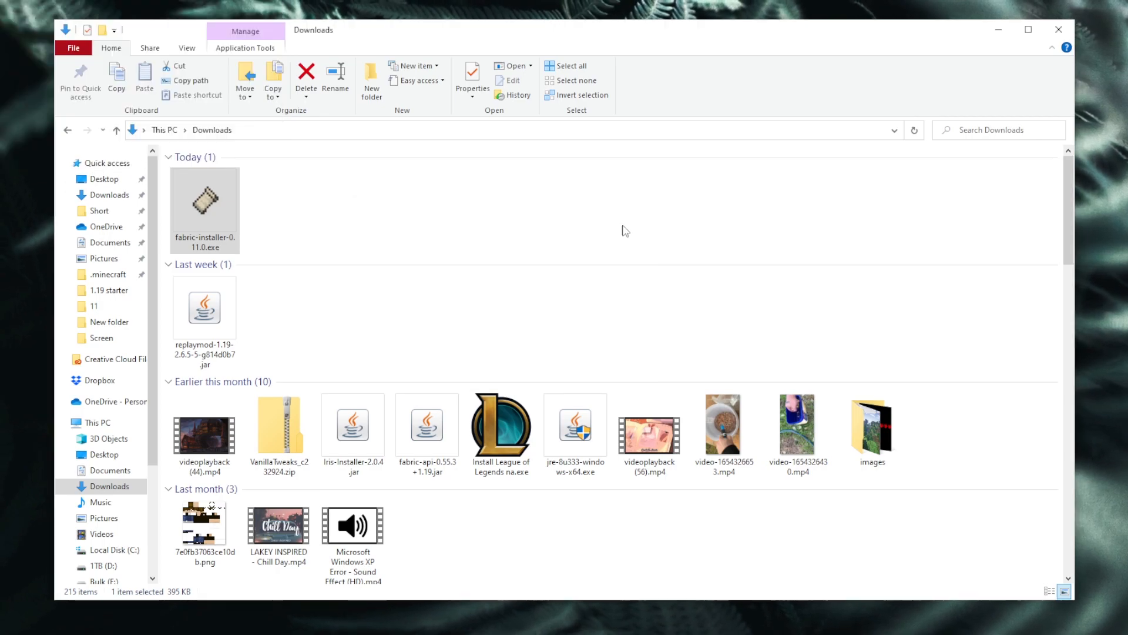
pyautogui.click(26, 612)
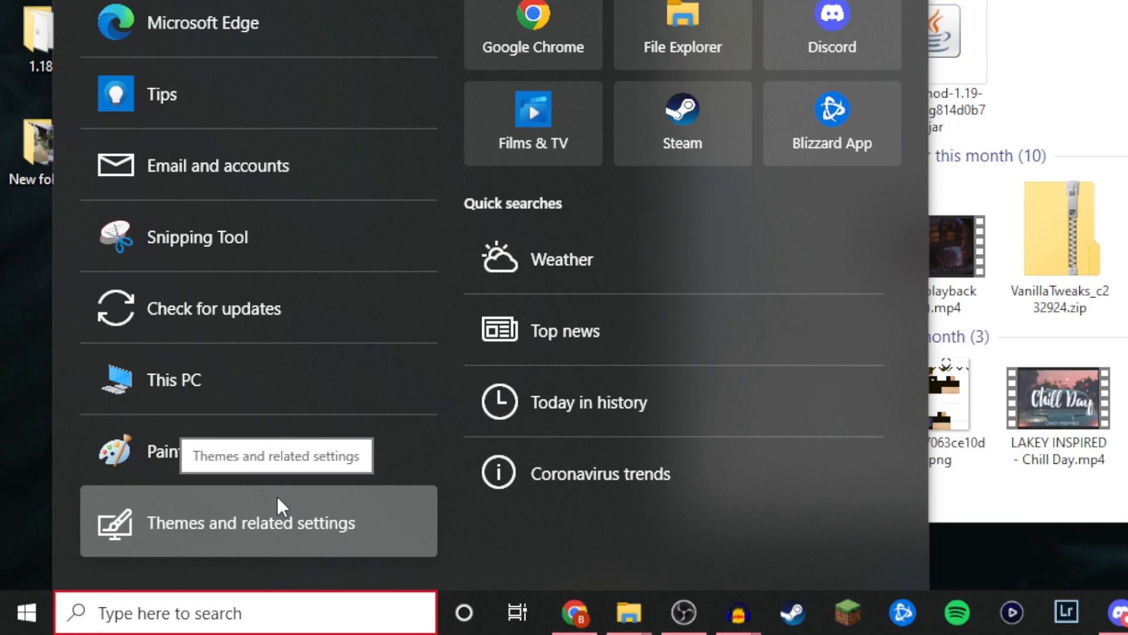